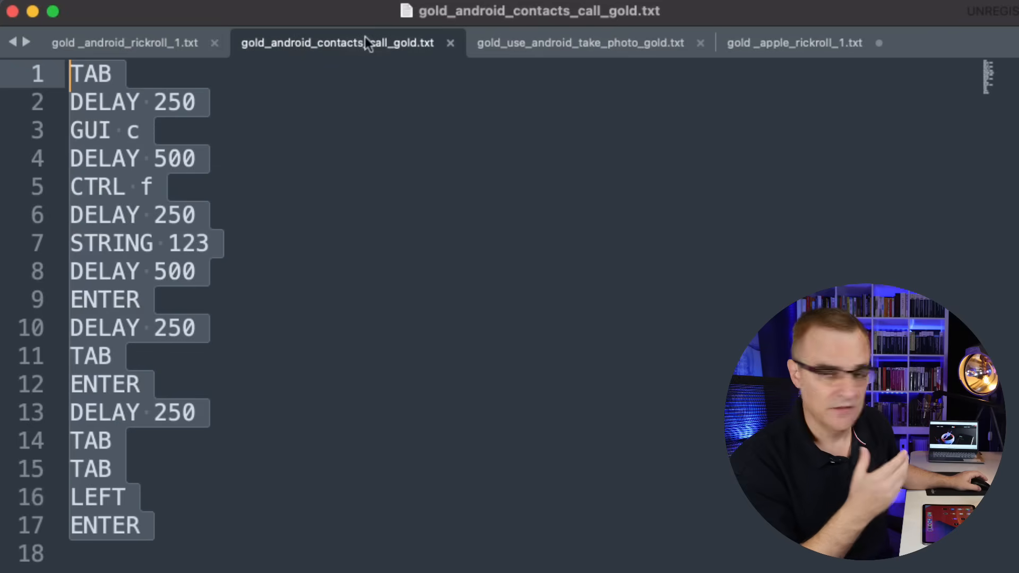
View the gold_use_android_take_photo_gold.txt payload file in the editor
left_click(580, 42)
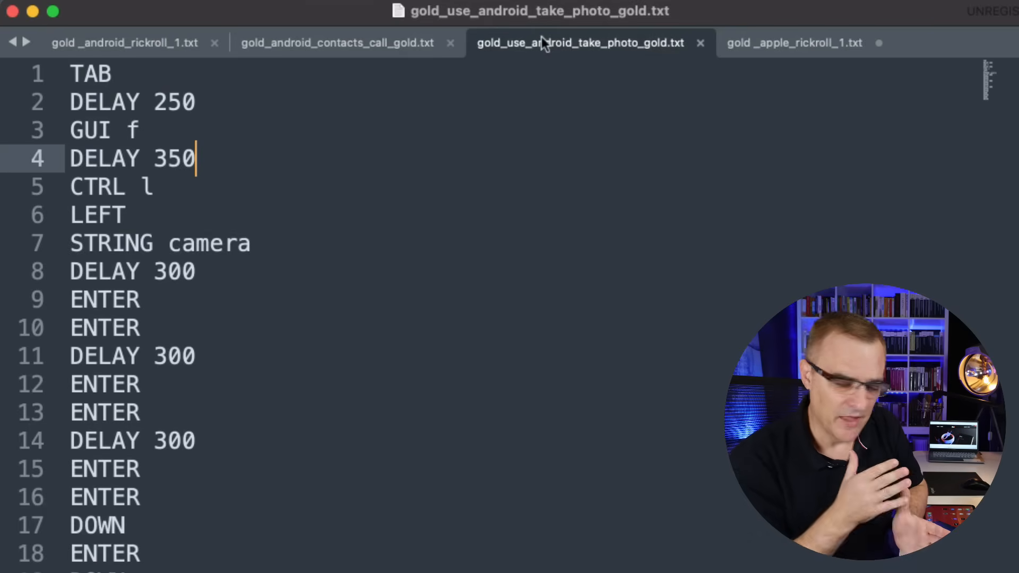